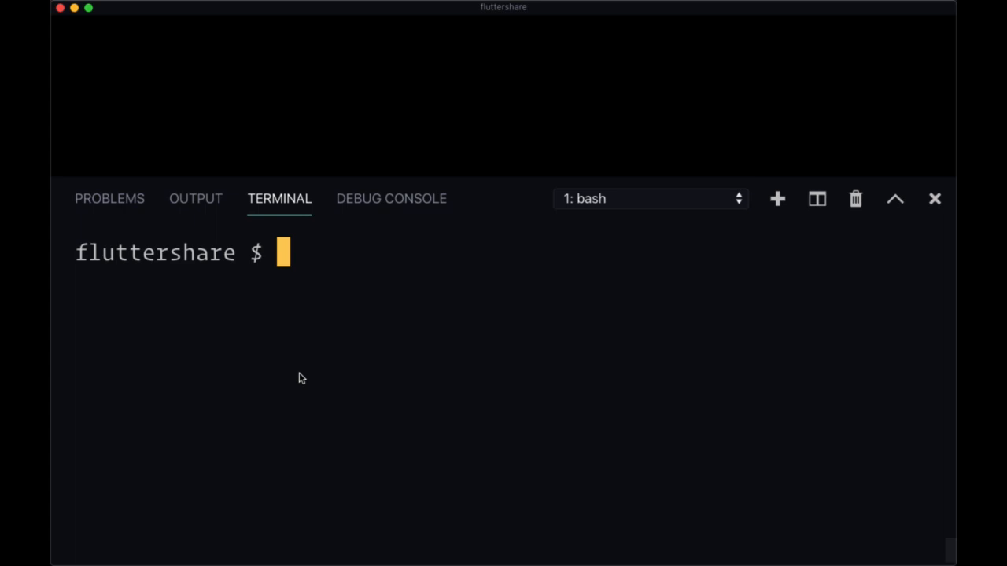
# Step: Enter 'flutter clean' at the fluttershare terminal prompt without running it
pyautogui.write('flutter clea')
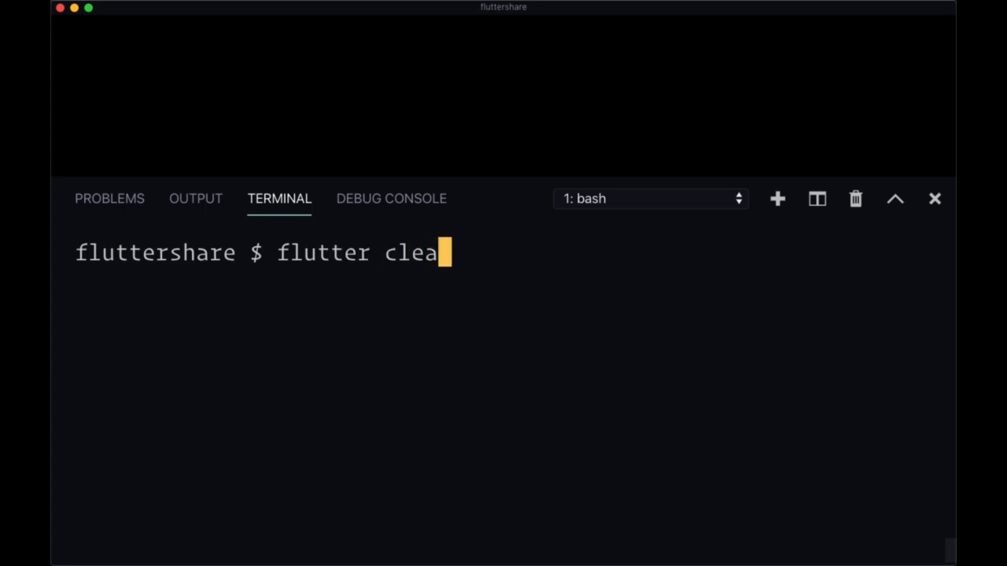
pyautogui.write('n')
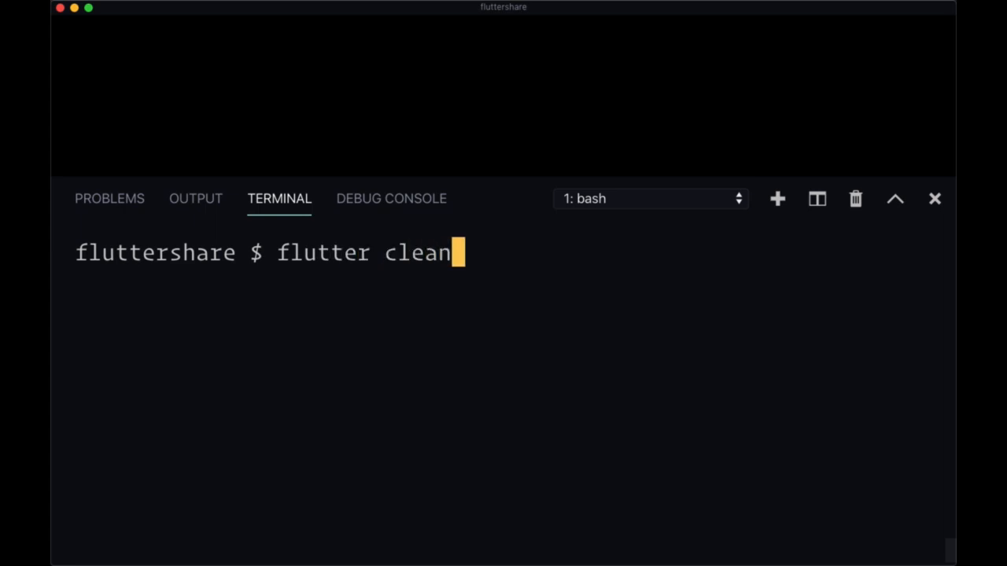
pyautogui.moveTo(462, 37)
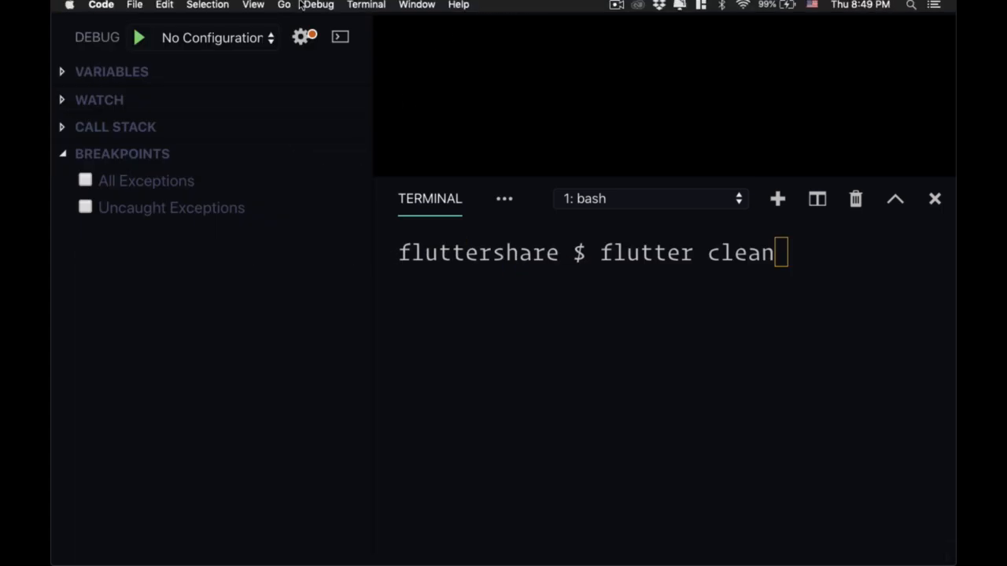
# Step: Show the Debug sidebar via the View menu and uncheck the exception breakpoints
pyautogui.click(252, 6)
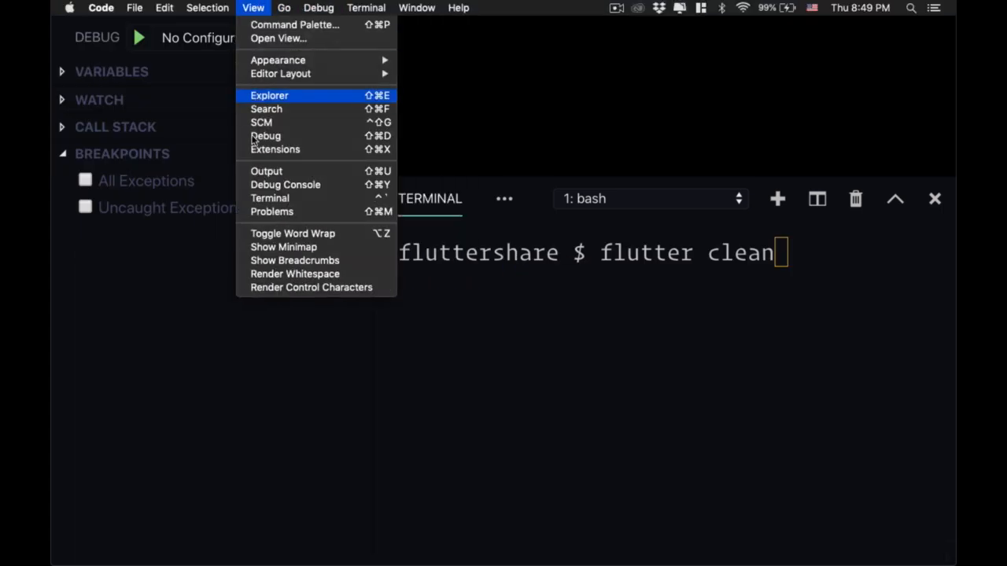
pyautogui.click(269, 95)
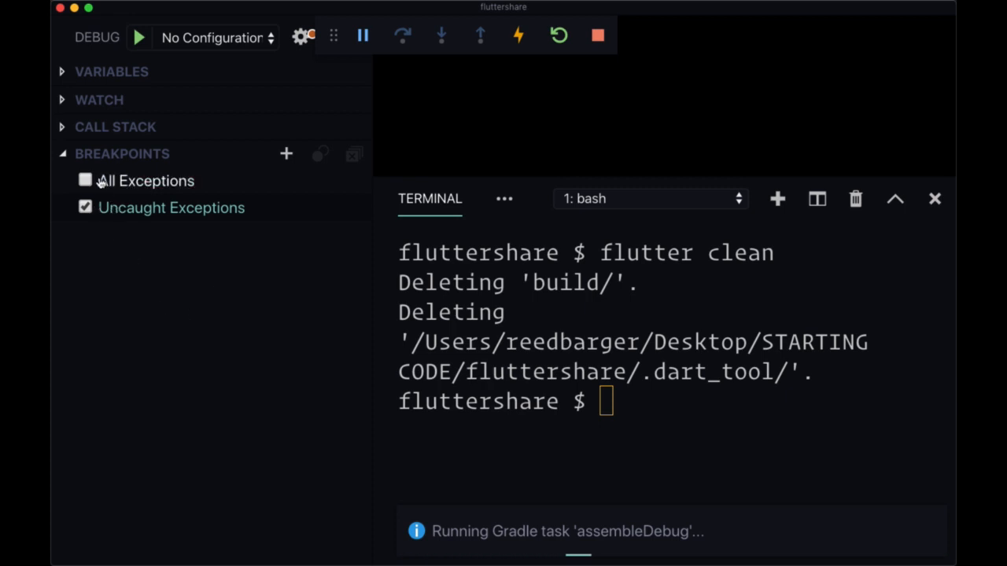
pyautogui.click(85, 180)
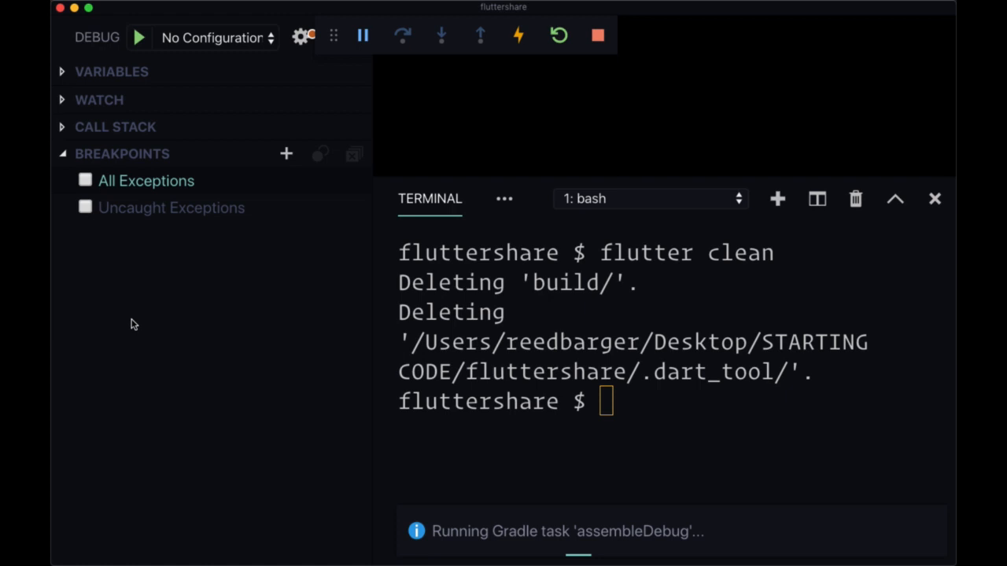
pyautogui.moveTo(164, 371)
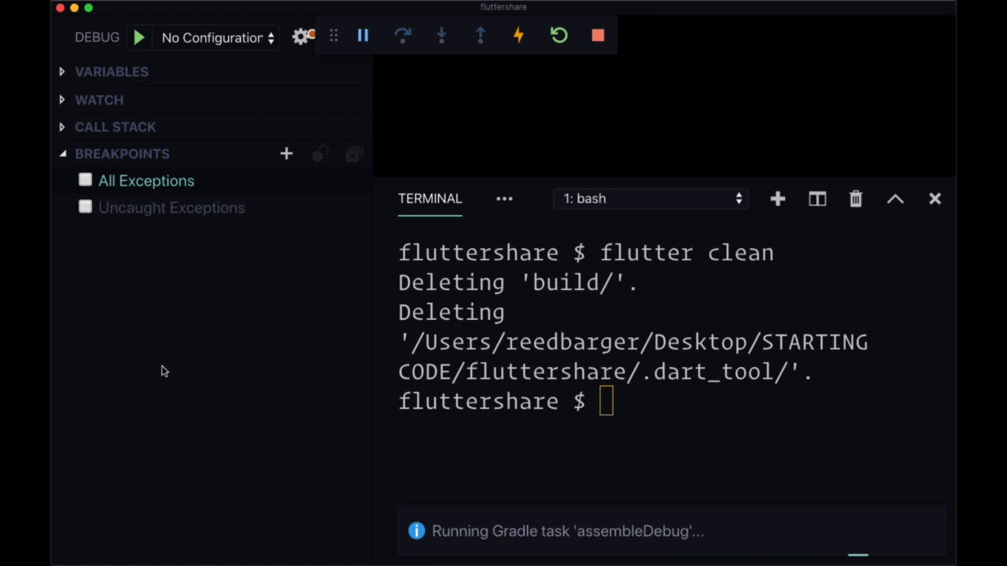
pyautogui.moveTo(464, 116)
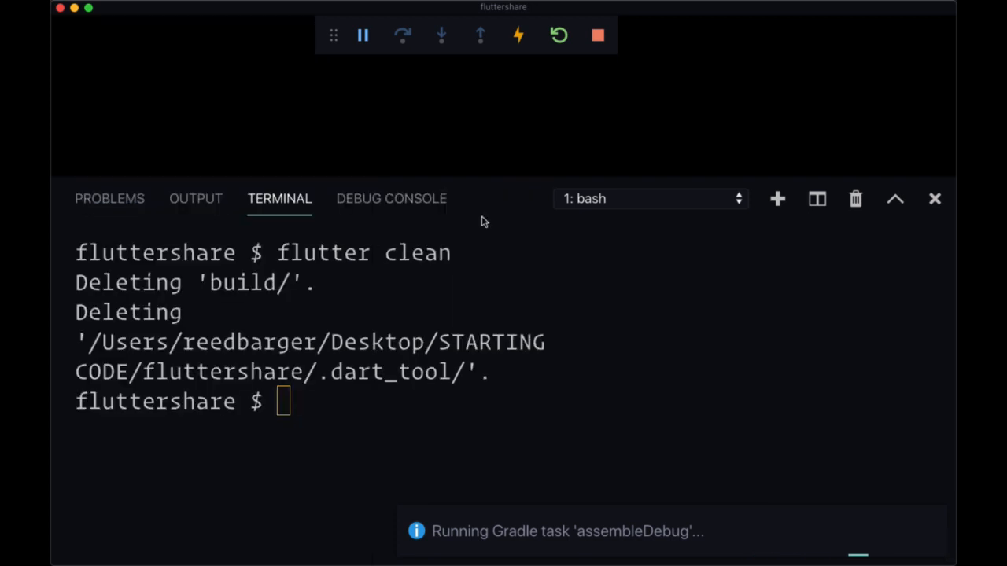
# Step: Stop the debug session and clear the fluttershare terminal to an empty prompt
pyautogui.click(390, 198)
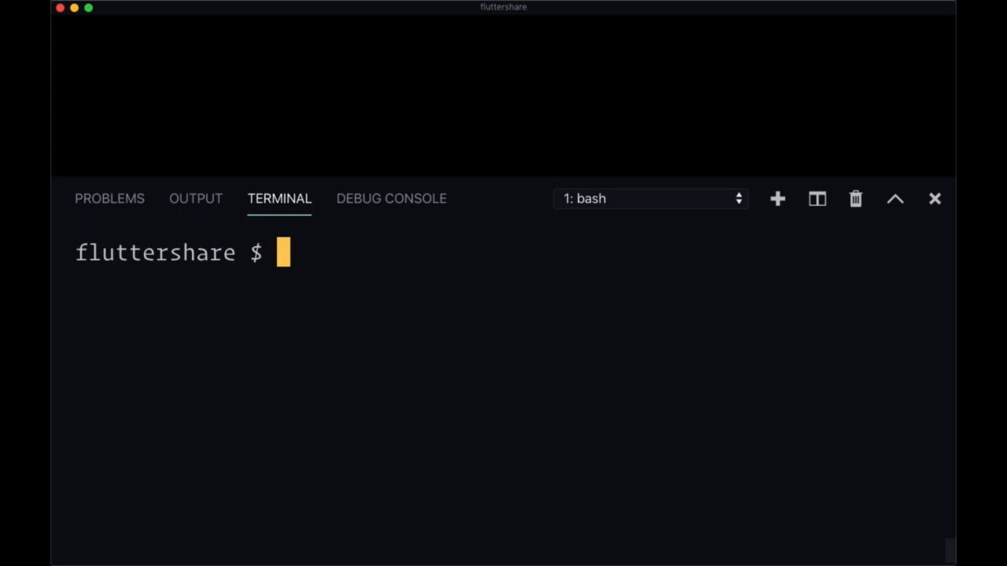
# Step: Enter 'ulimit -S -n 2048' in the fluttershare terminal
pyautogui.write('ulim')
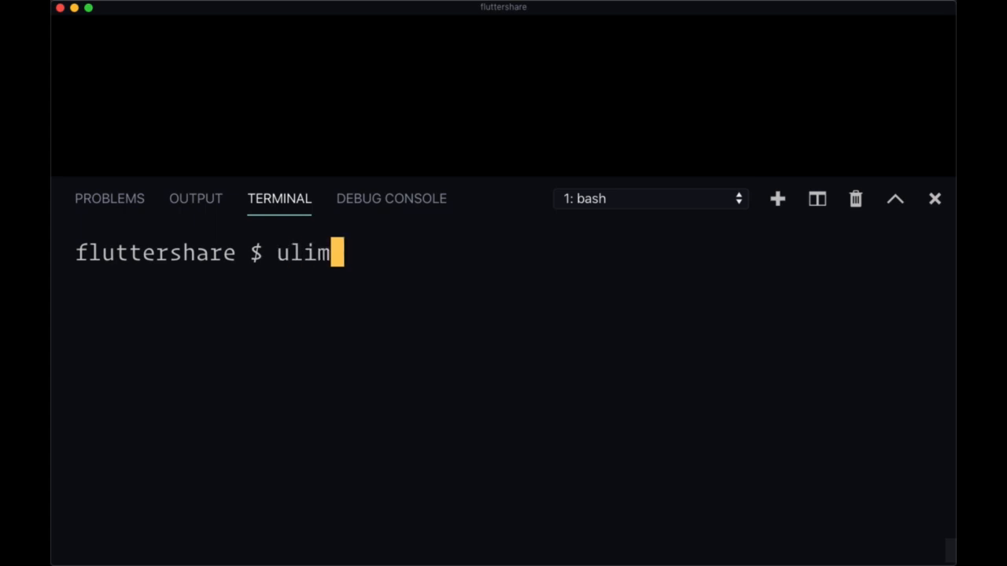
pyautogui.write('it -S -n 2')
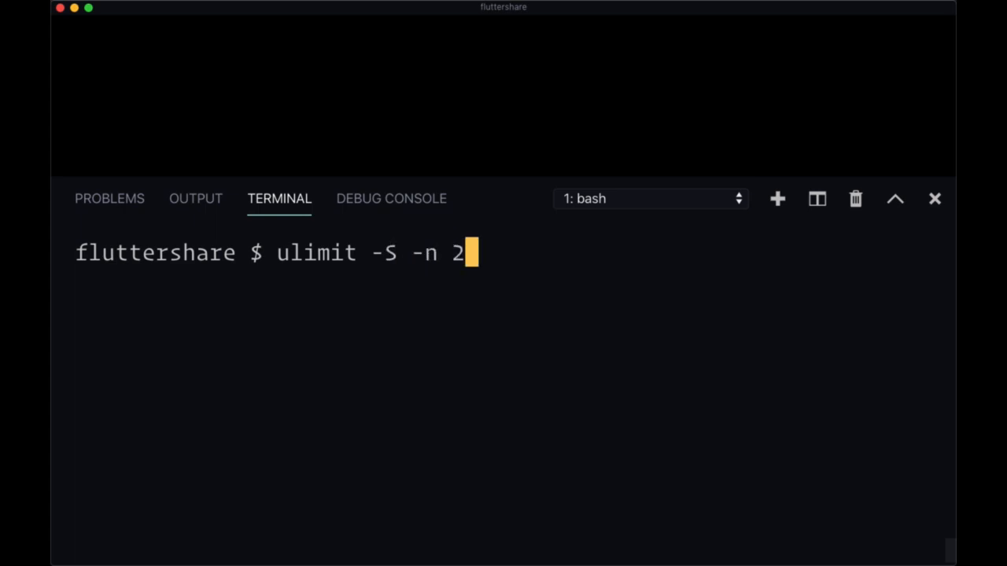
pyautogui.write('048')
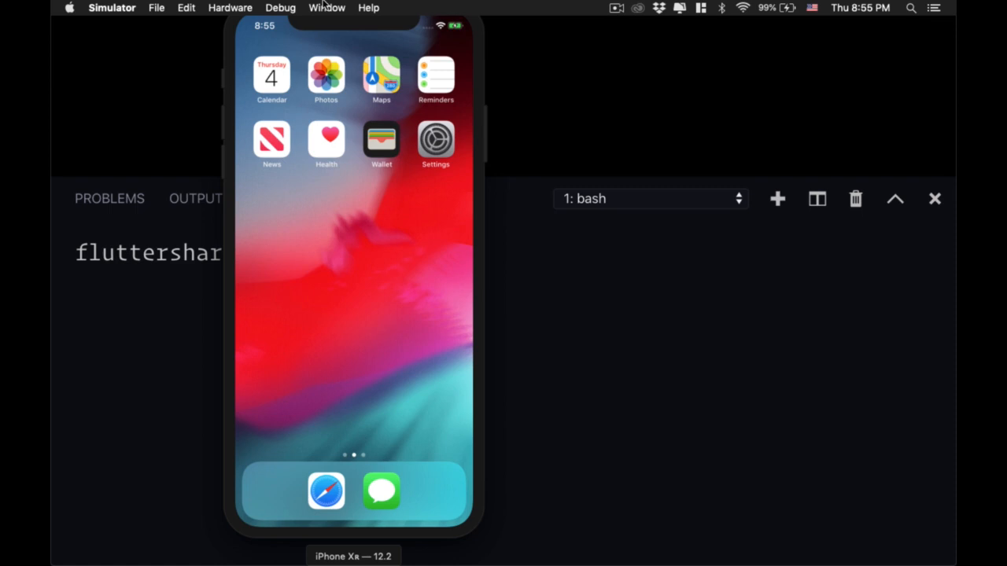
# Step: Open the iOS Simulator Hardware menu showing 'Erase All Content and Settings…'
pyautogui.click(230, 8)
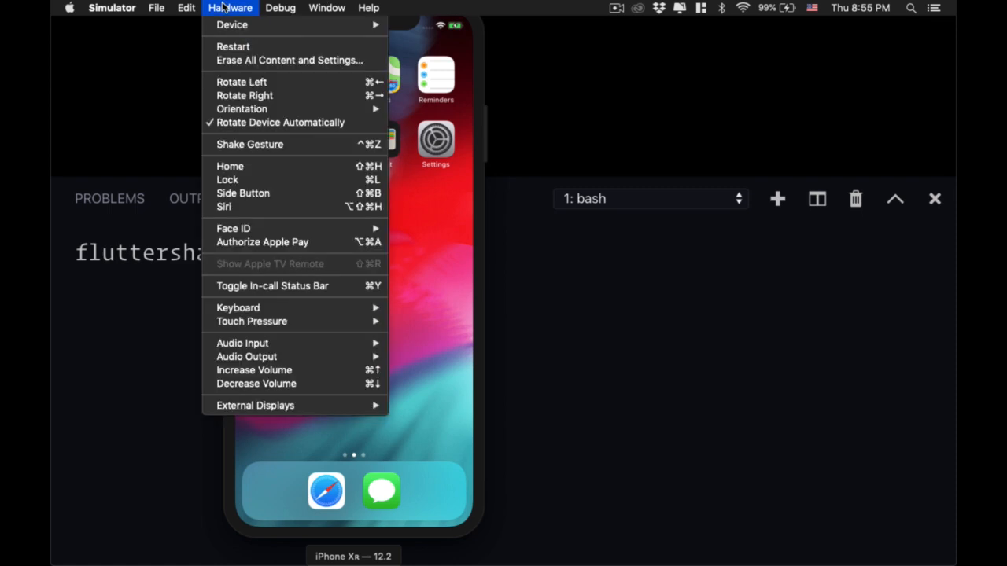
pyautogui.moveTo(289, 60)
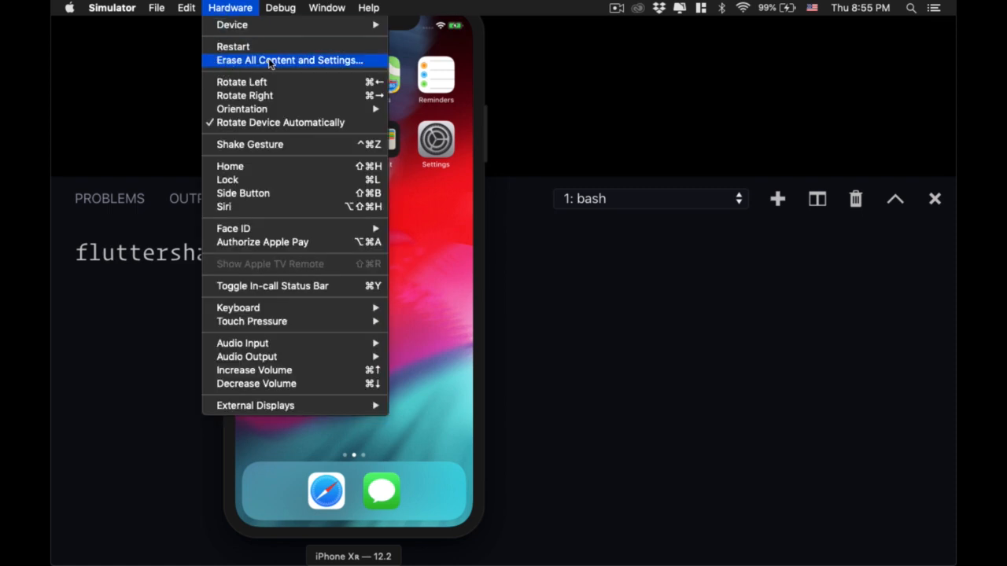